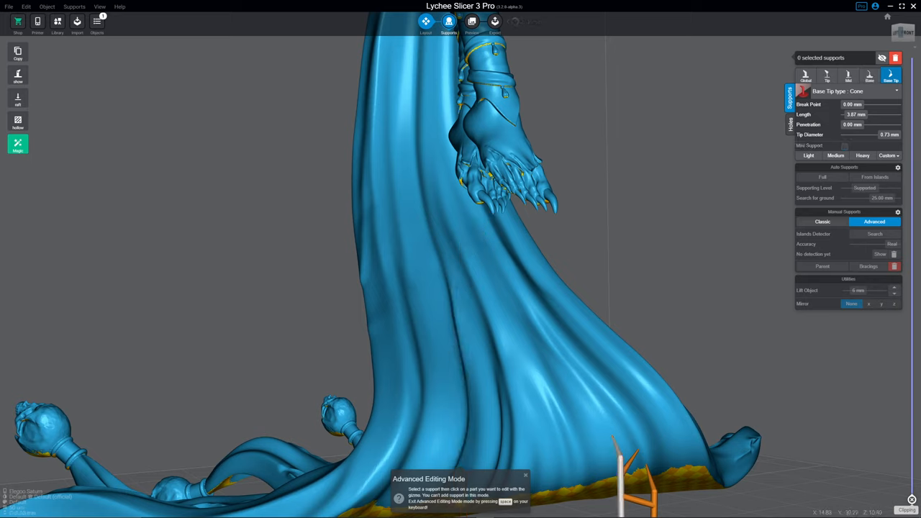
Add a tall straight Classic support under the figure's raised hand.
left_click(821, 221)
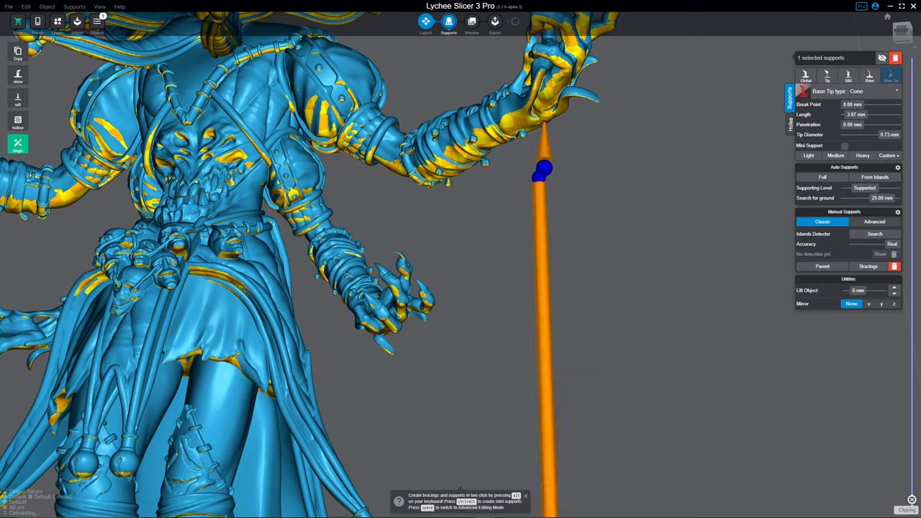
Place a kinked Advanced support beside the straight one under the raised forearm.
left_click(874, 221)
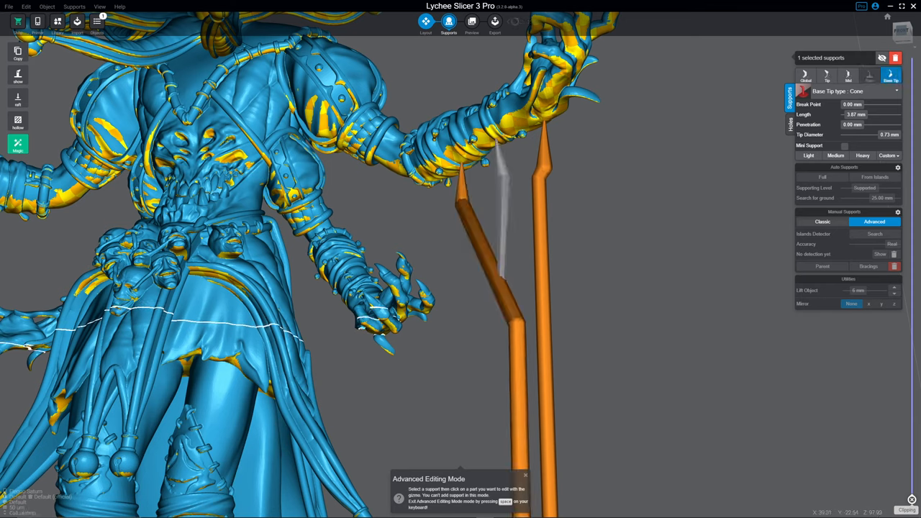
left_click(502, 216)
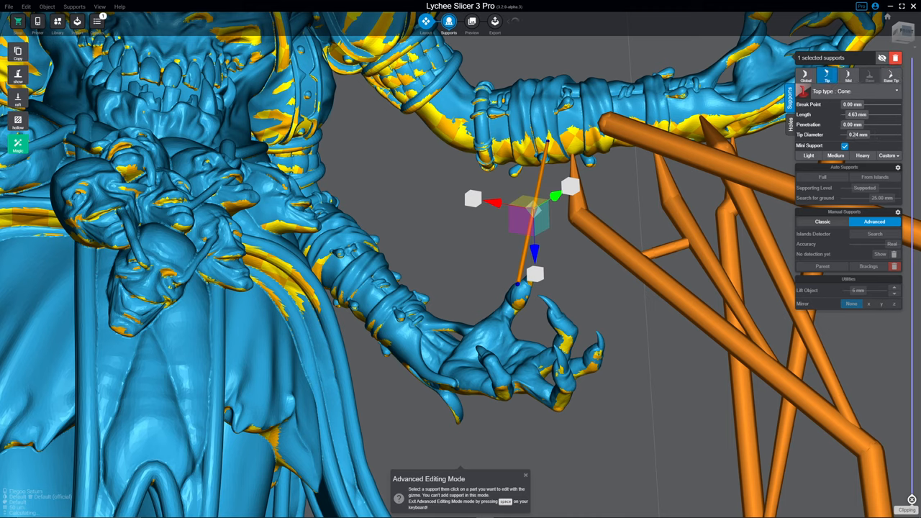
Finalize the thin mini support from the forearm to the clawed fingertip.
left_click(891, 75)
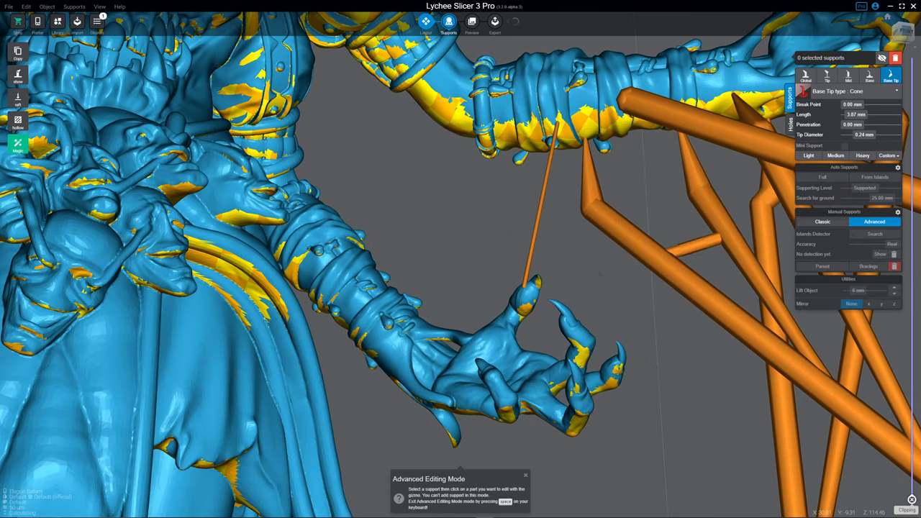
Switch the support preset to Medium with 2.00 mm tip length and 0.30 mm tip diameter.
left_click(17, 144)
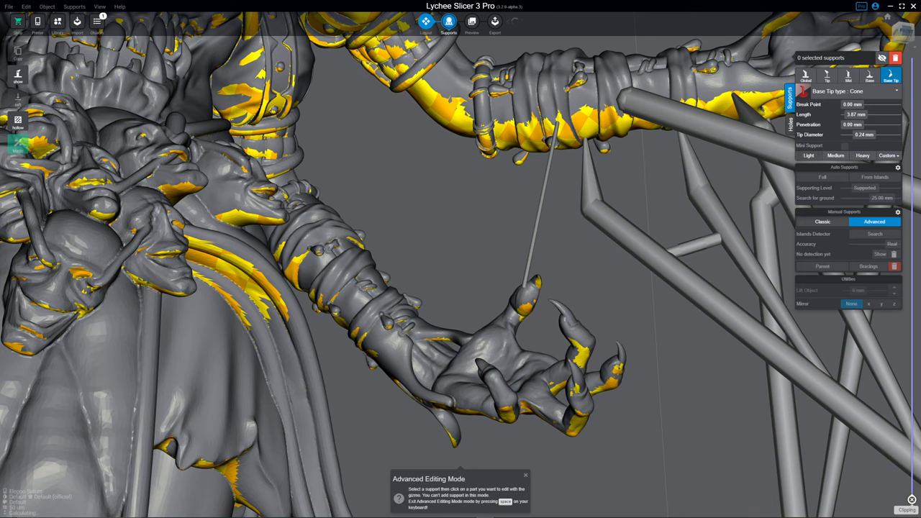
left_click(835, 155)
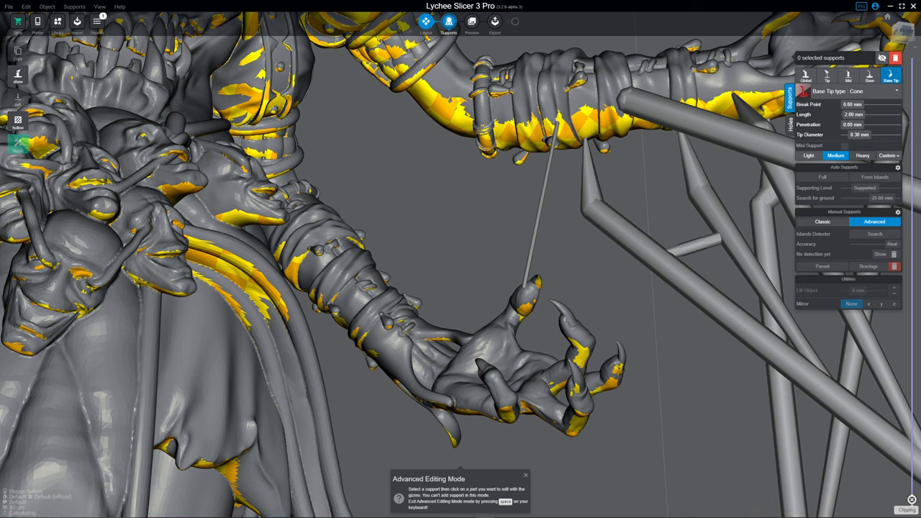
left_click(862, 155)
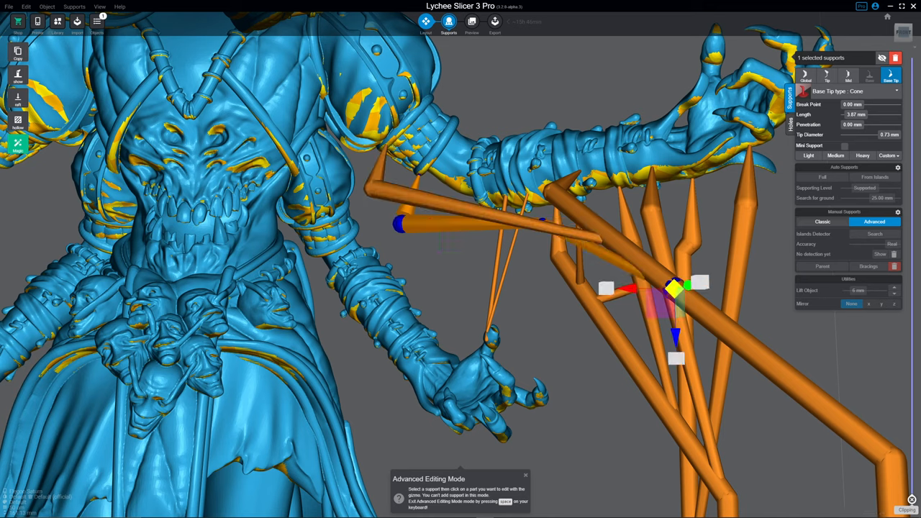
Drag the long angled support's joint up and toward the figure's body.
left_click_drag(677, 310, 889, 457)
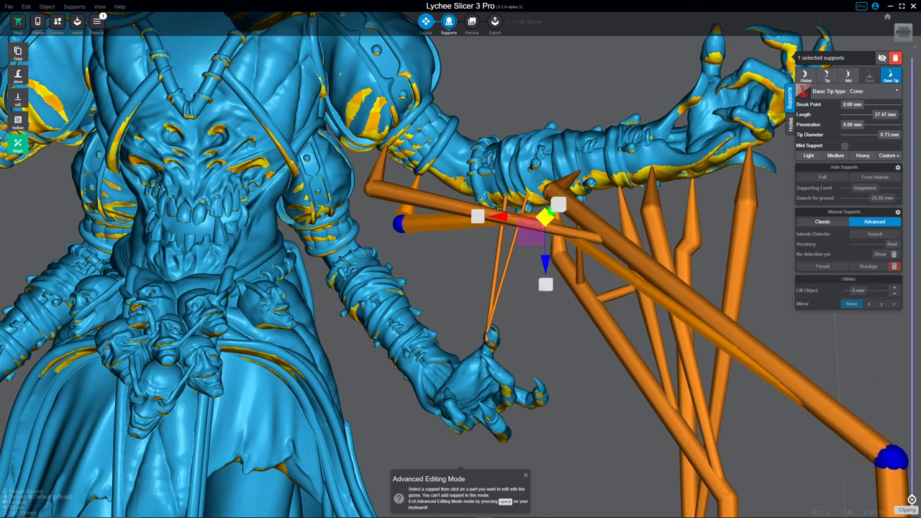
left_click_drag(547, 223, 568, 209)
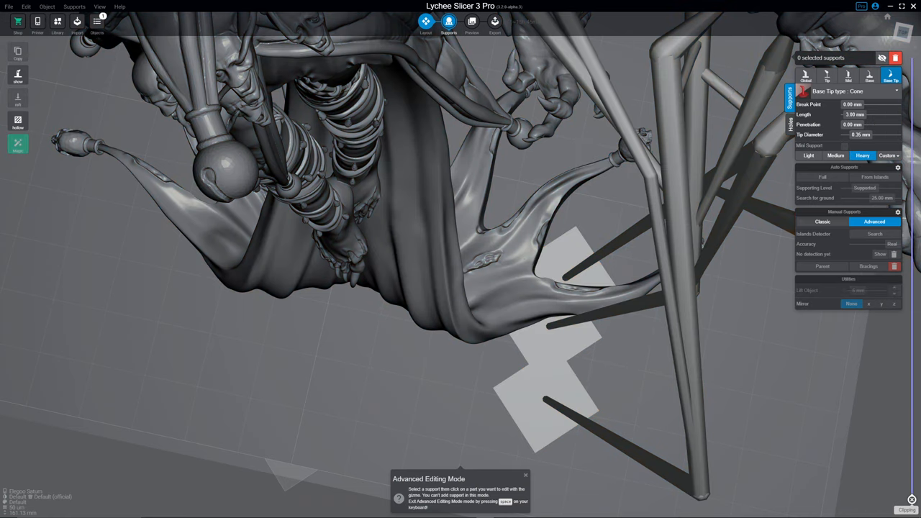
left_click(655, 173)
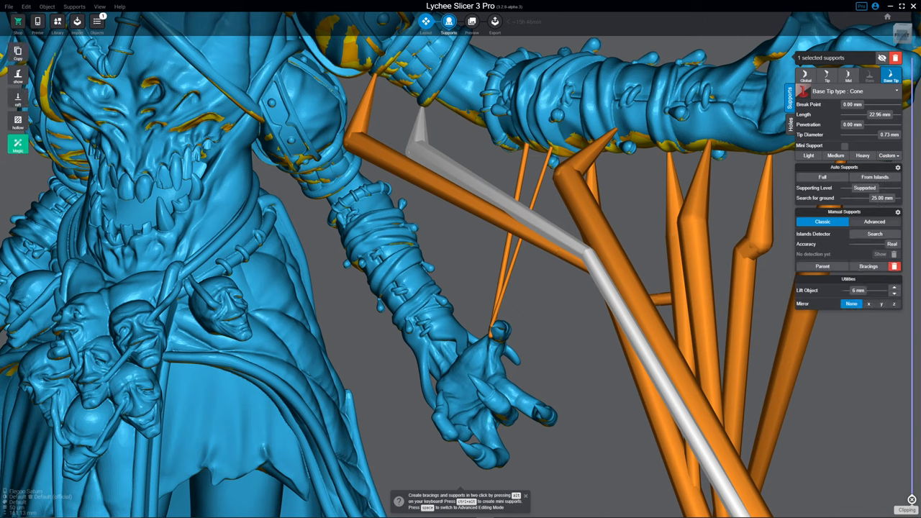
Move the bend of the kinked support near the elbow to a new position.
left_click(875, 222)
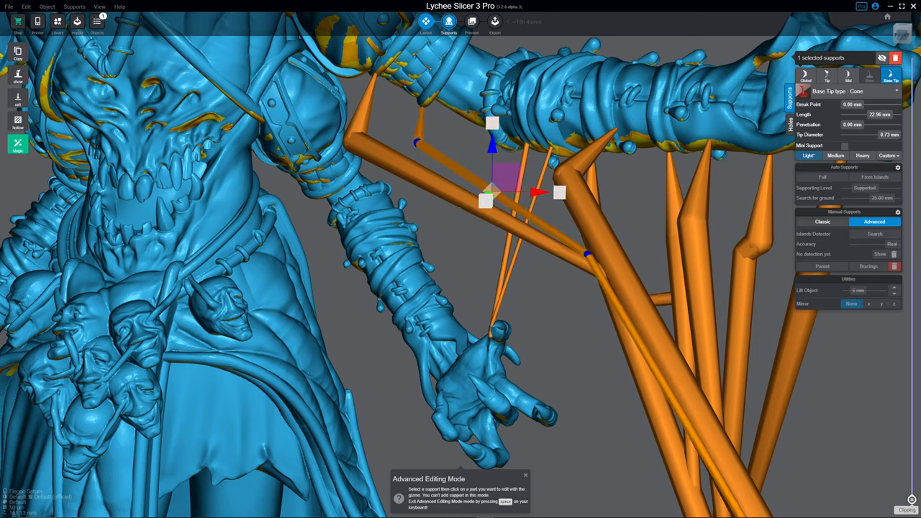
left_click_drag(490, 191, 417, 126)
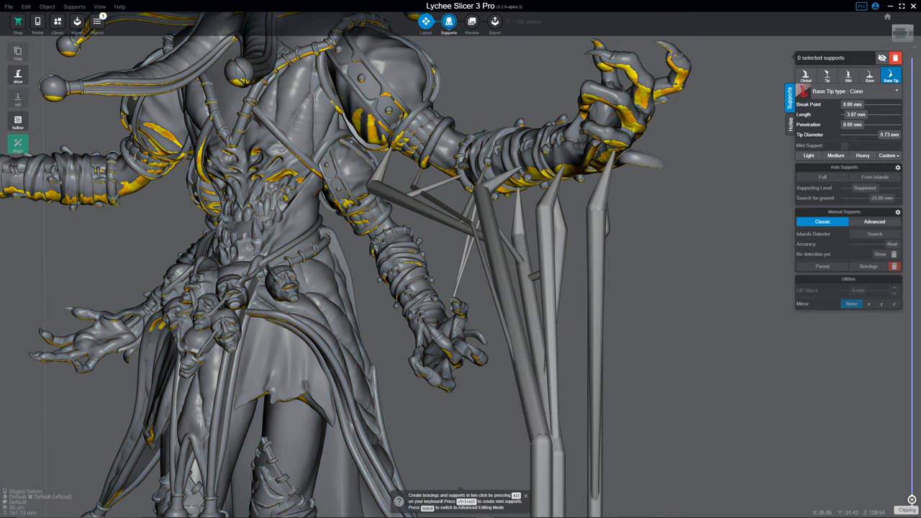
Attach a new descending support under the raised forearm beside the vertical ones.
left_click(875, 220)
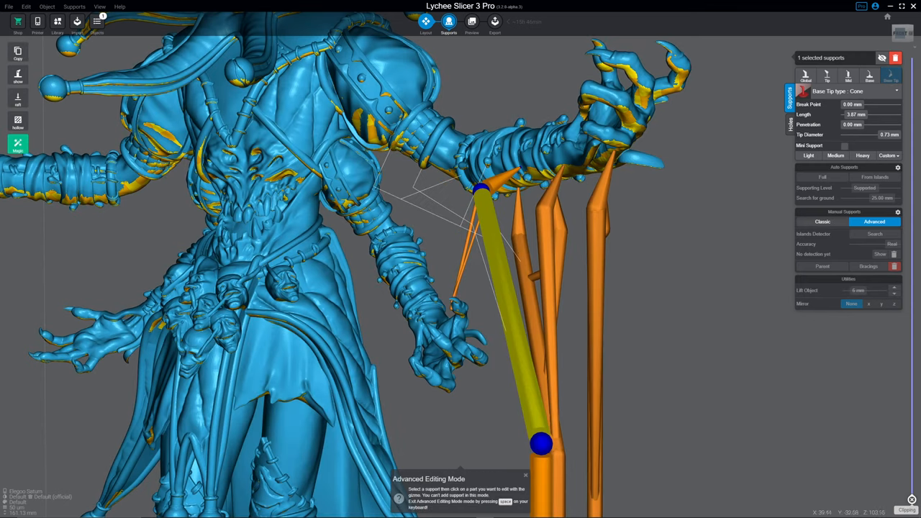
left_click(822, 220)
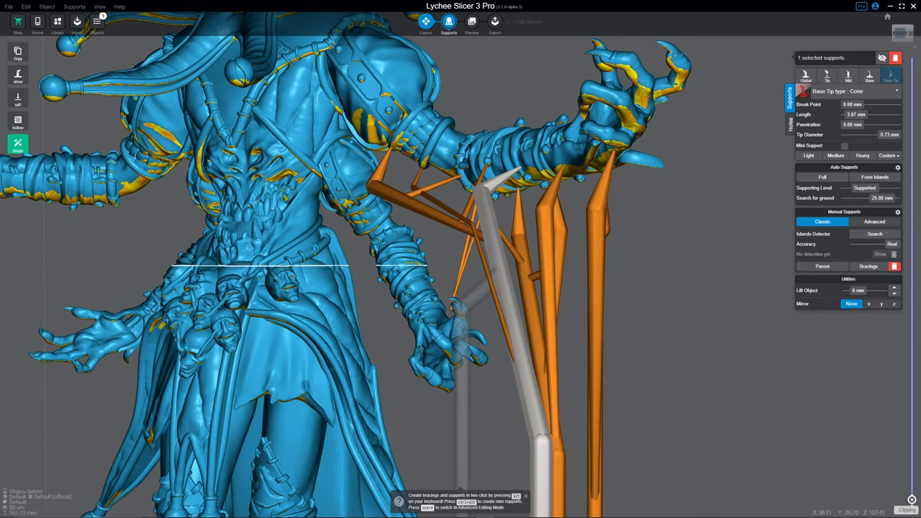